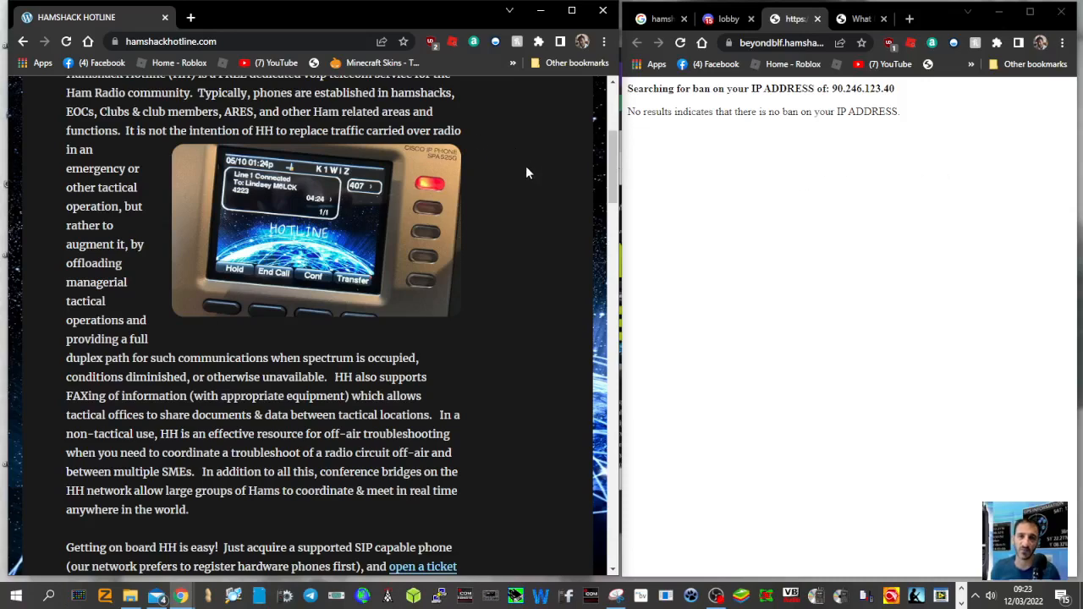
Scroll the hamshackhotline.com page up until the 'About Hamshack Hotline' heading is visible
{"action": "scroll", "scroll_direction": "up", "scroll_amount": 3}
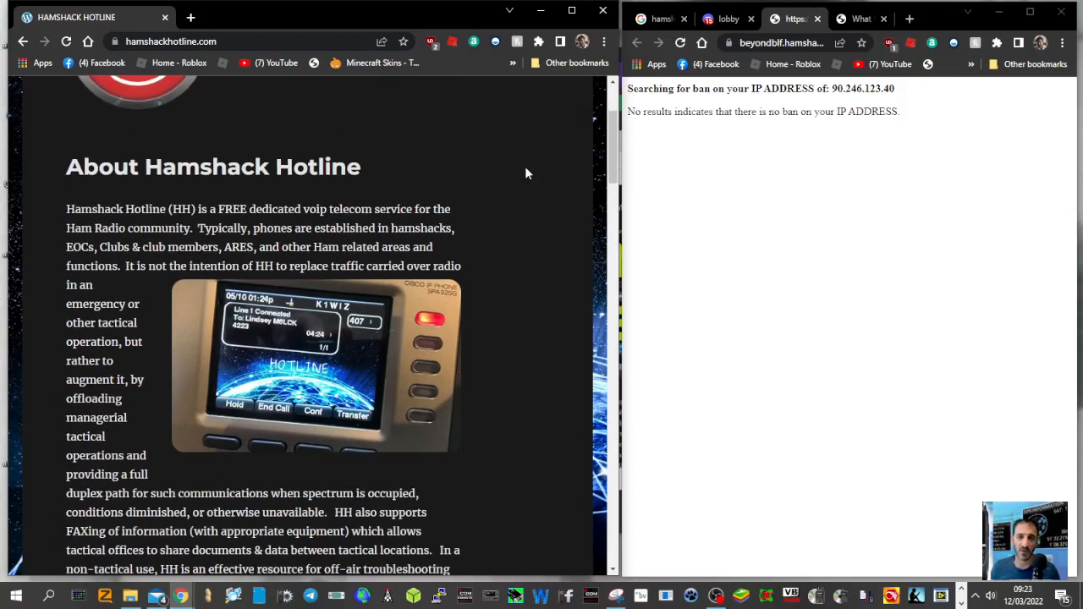
{"action": "mouse_move", "coordinate": [572, 179]}
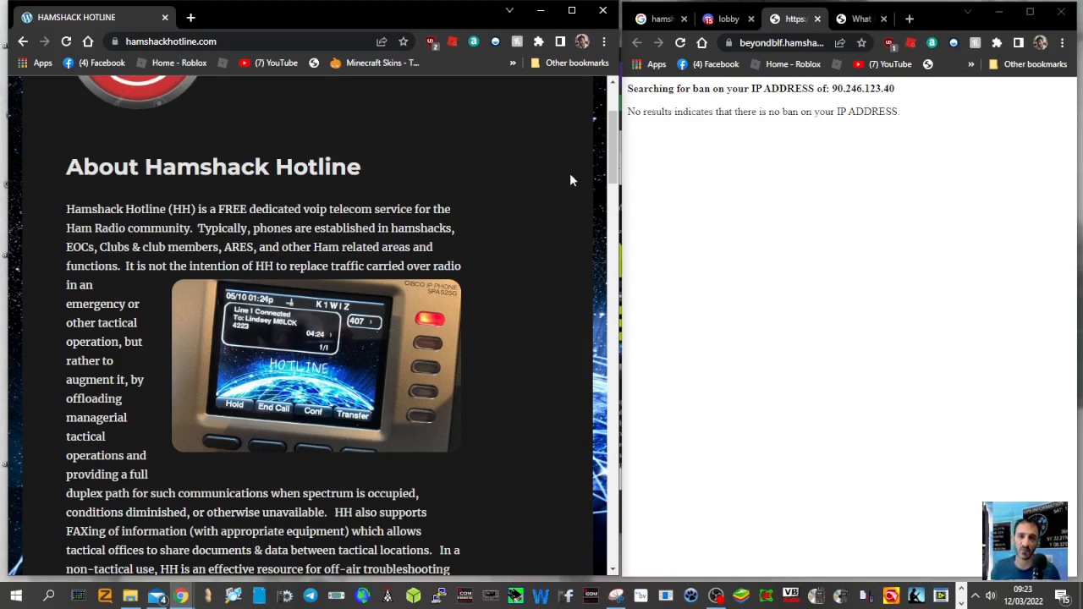
{"action": "mouse_move", "coordinate": [755, 215]}
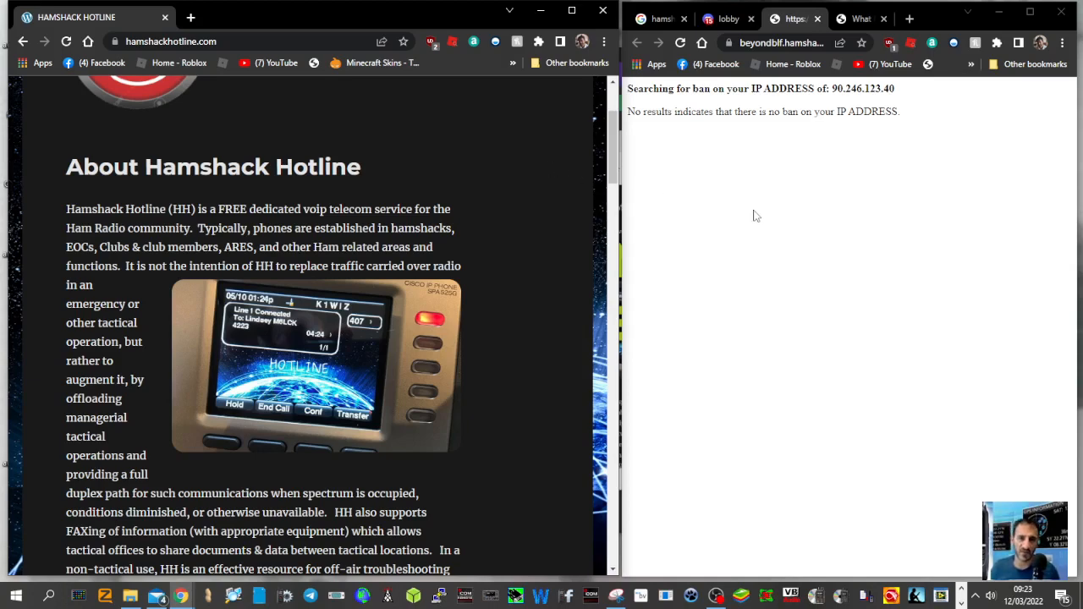
{"action": "mouse_move", "coordinate": [765, 56]}
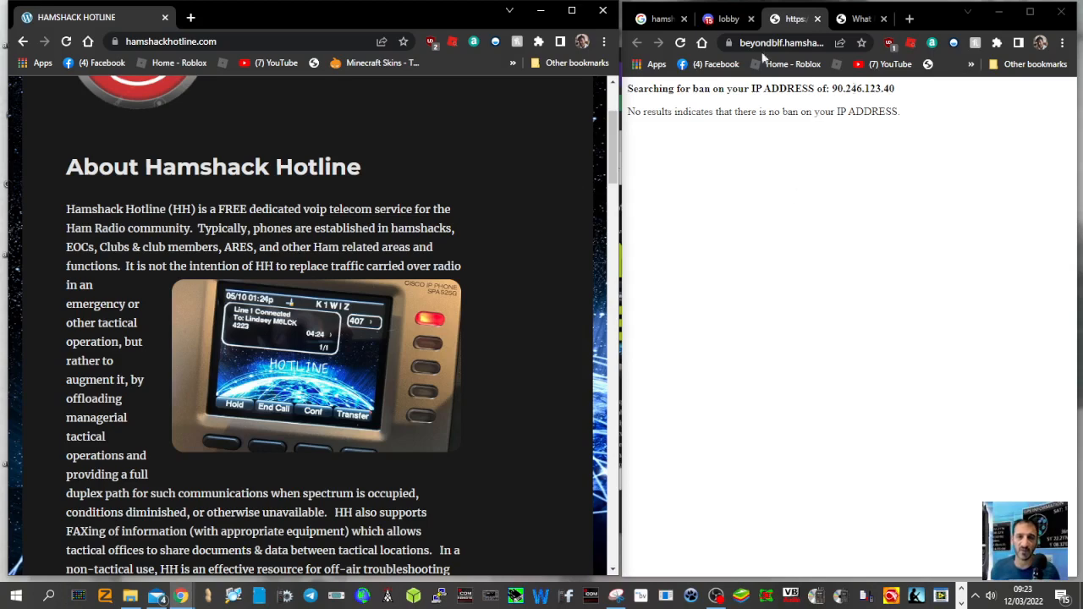
{"action": "left_click", "coordinate": [860, 18]}
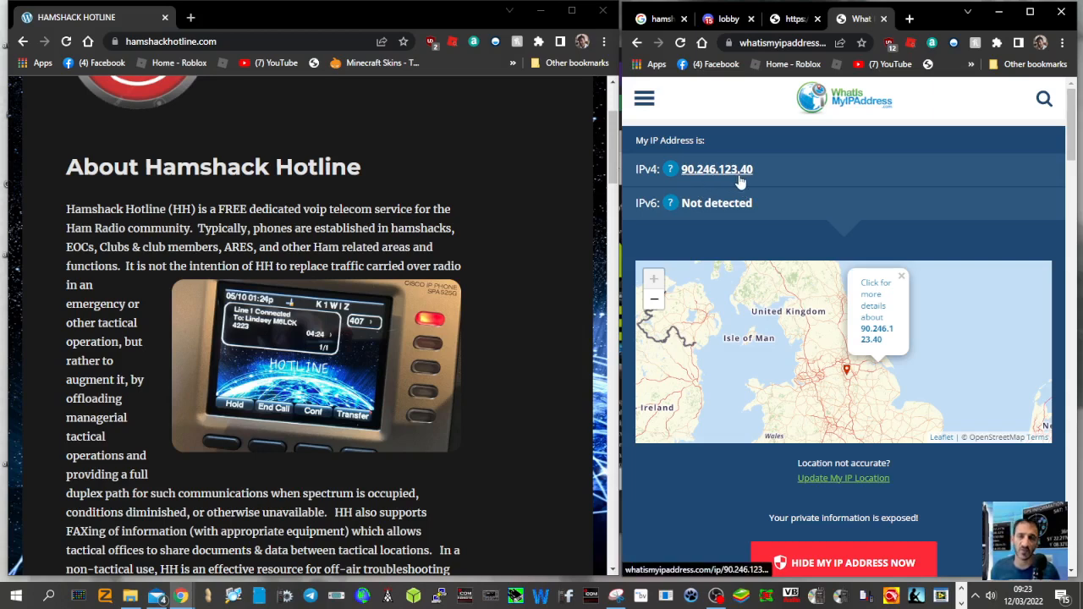
{"action": "left_click", "coordinate": [794, 18]}
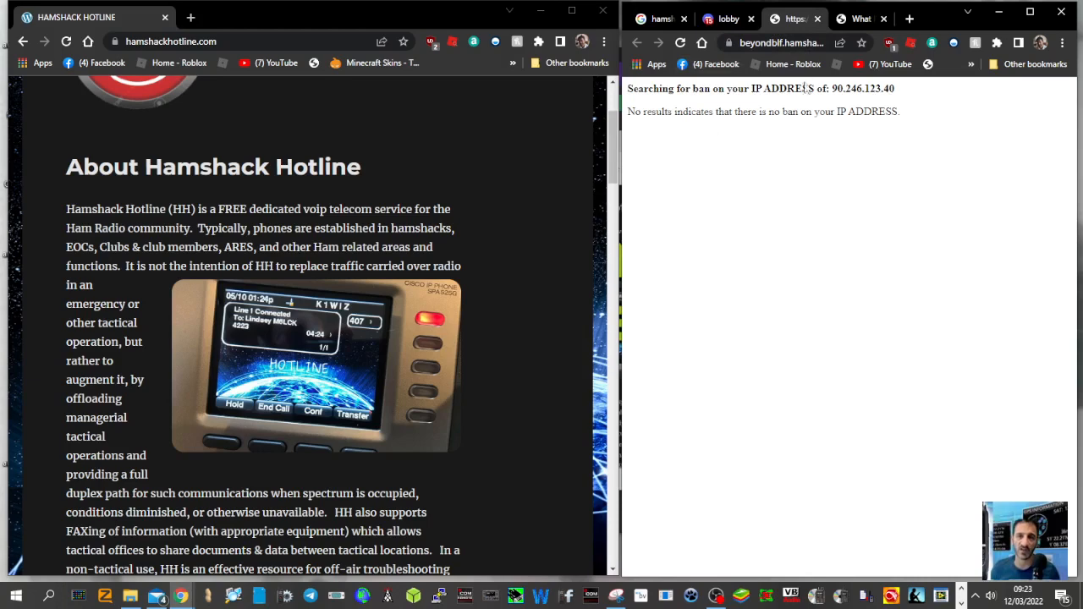
{"action": "mouse_move", "coordinate": [794, 105]}
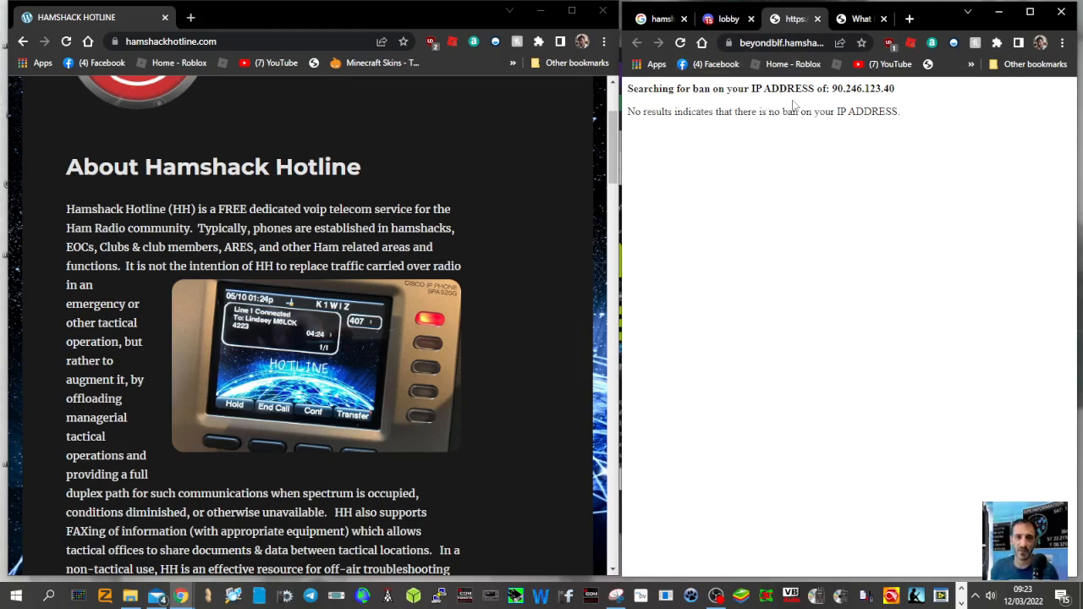
{"action": "mouse_move", "coordinate": [901, 92]}
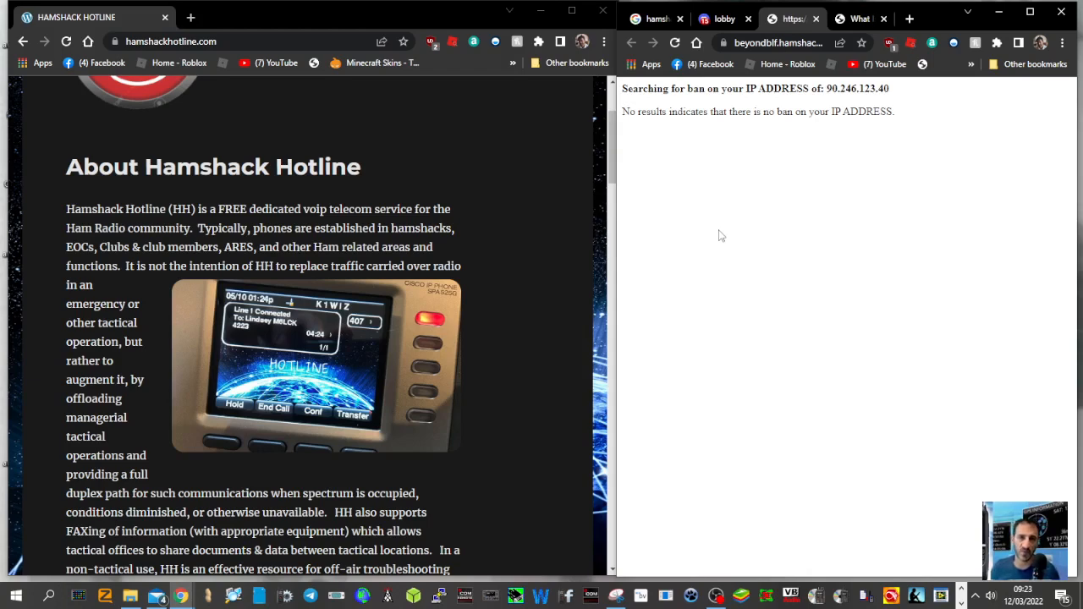
{"action": "mouse_move", "coordinate": [734, 227]}
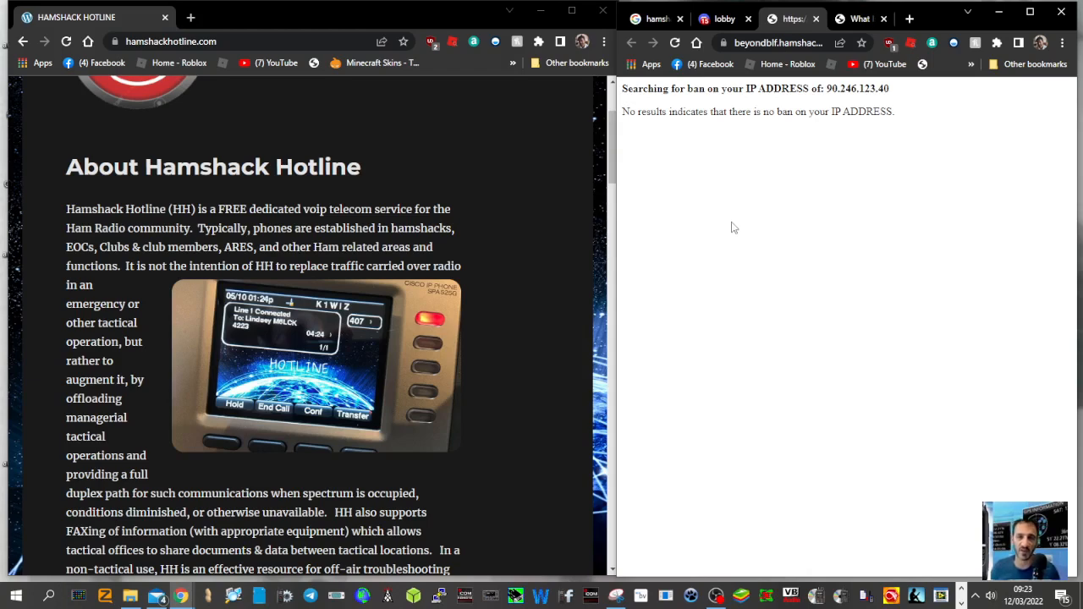